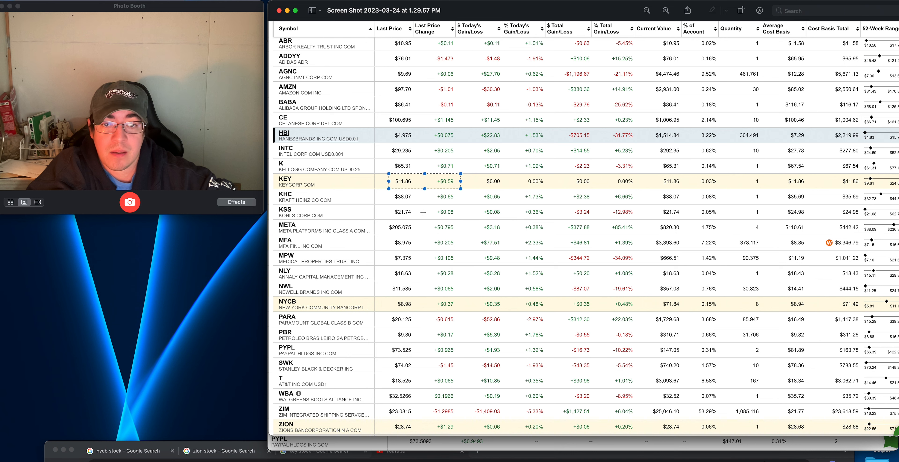
{"action": "mouse_move", "coordinate": [391, 296]}
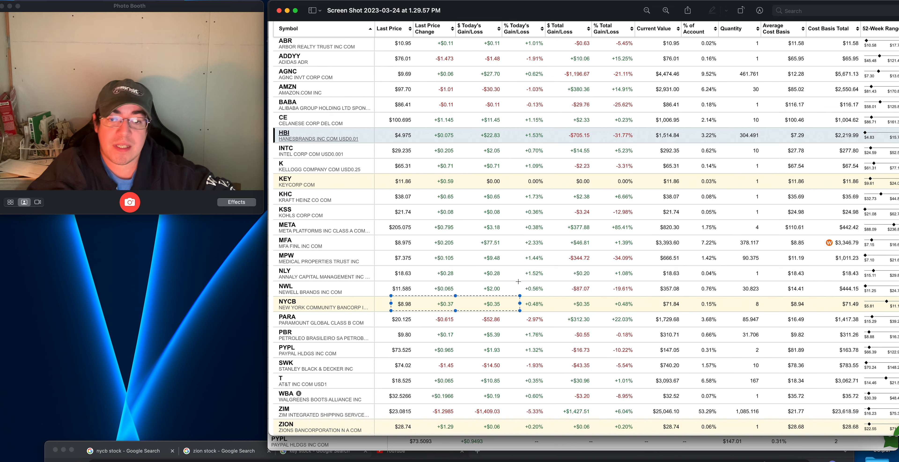
{"action": "mouse_move", "coordinate": [515, 272]}
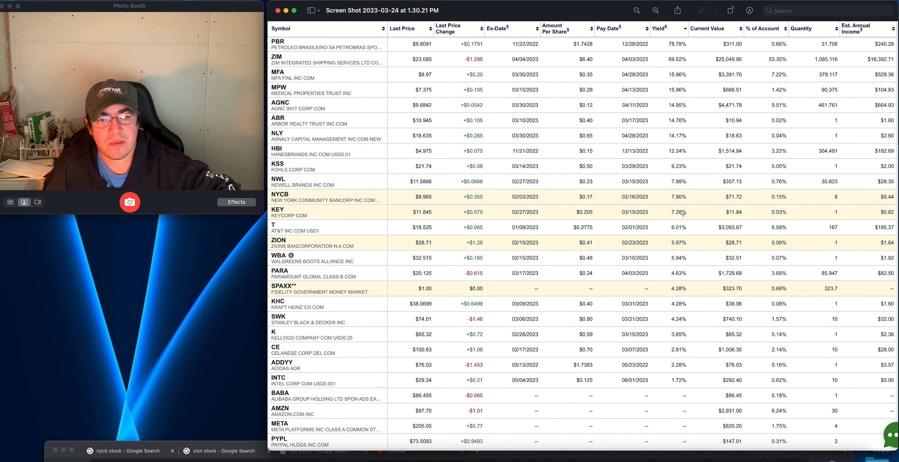
{"action": "mouse_move", "coordinate": [692, 211]}
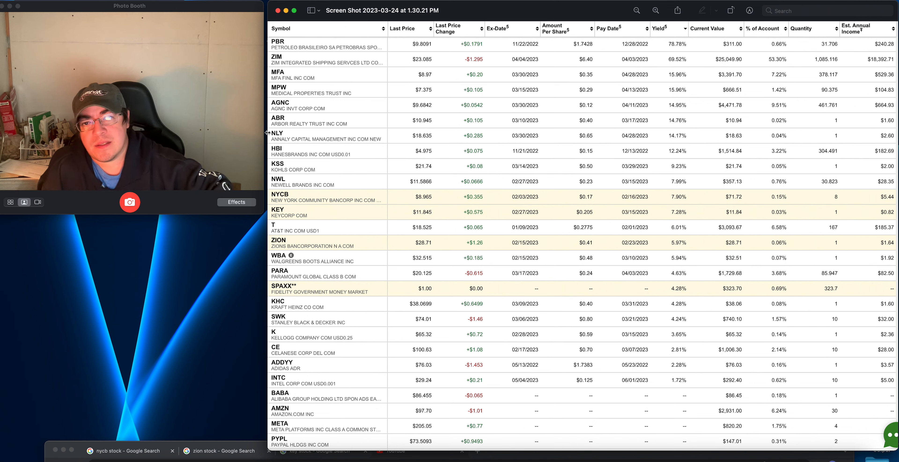
Step: Box the NLY (Annaly Capital, 14.17% yield) row's symbol and price cells
{"action": "left_click_drag", "start_coordinate": [269, 129], "coordinate": [398, 145]}
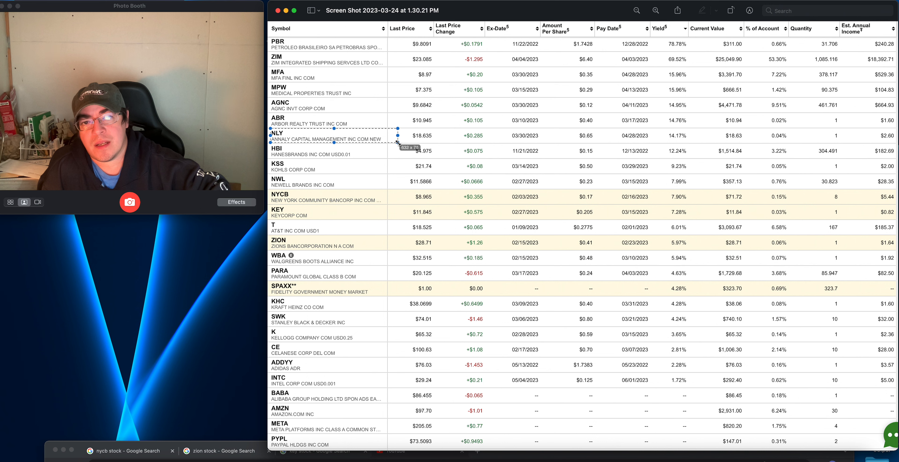